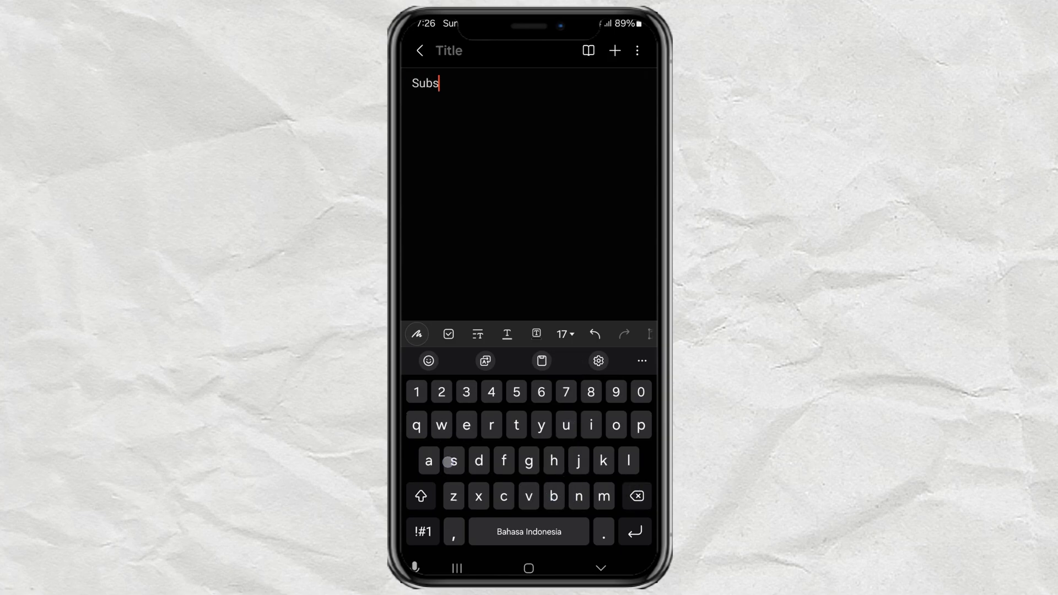
Step: Type 'Subscribe to my channel' in the note, then switch to the Settings app
{"action": "type", "text": "cribe to my channel"}
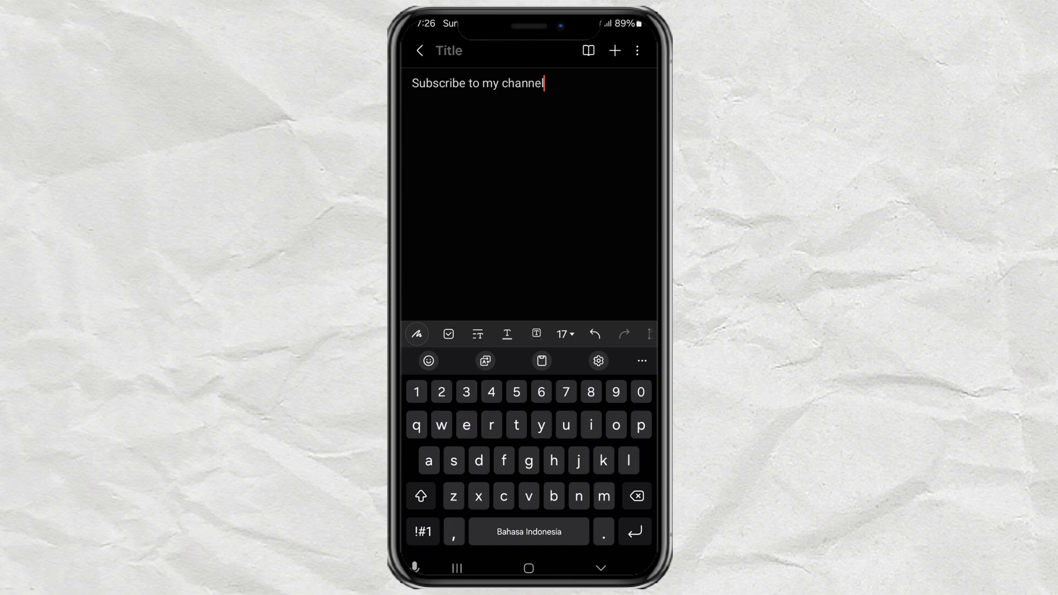
{"action": "left_click", "coordinate": [484, 360]}
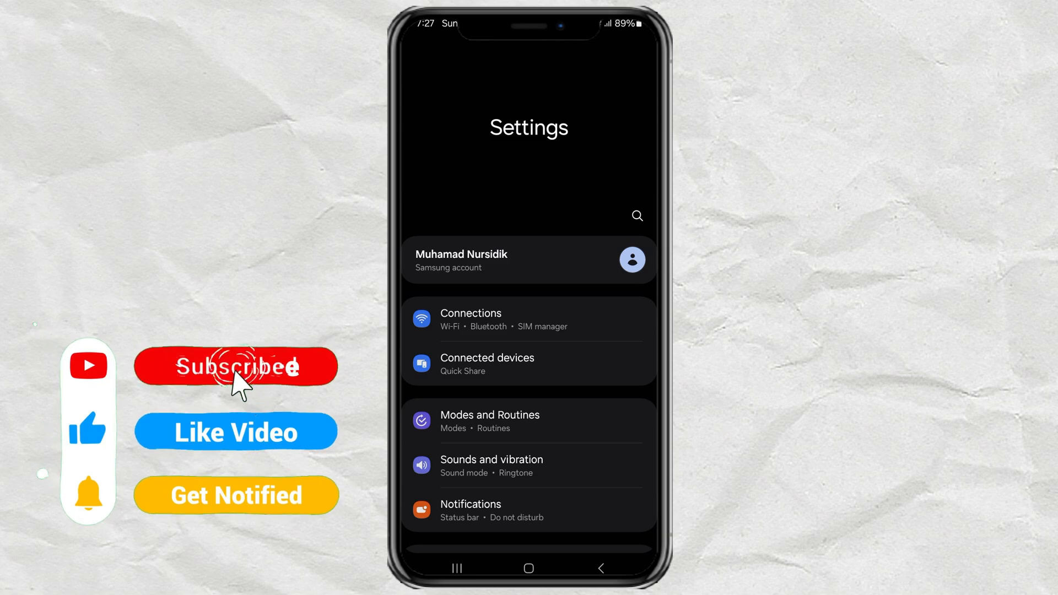
Step: Go through General management to Samsung Keyboard settings and scroll its style and layout options
{"action": "scroll", "scroll_direction": "down", "scroll_amount": 3}
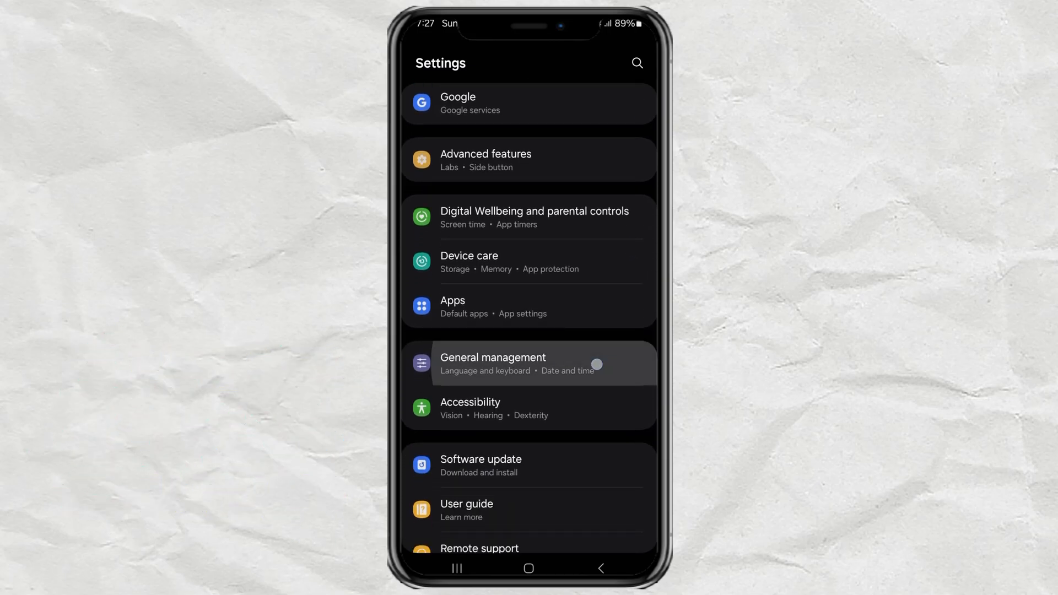
{"action": "left_click", "coordinate": [492, 363]}
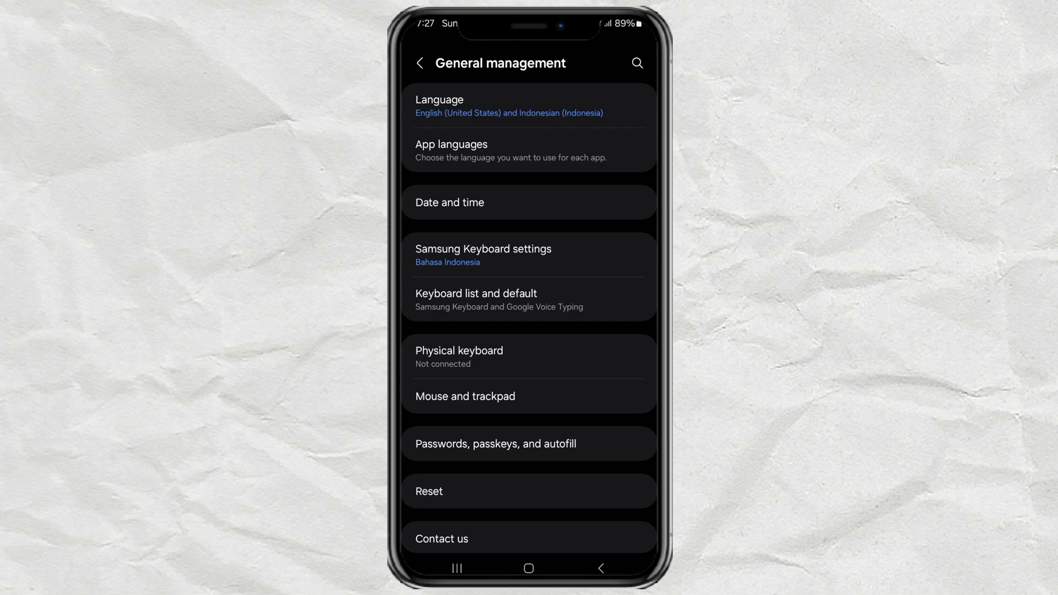
{"action": "left_click", "coordinate": [483, 255]}
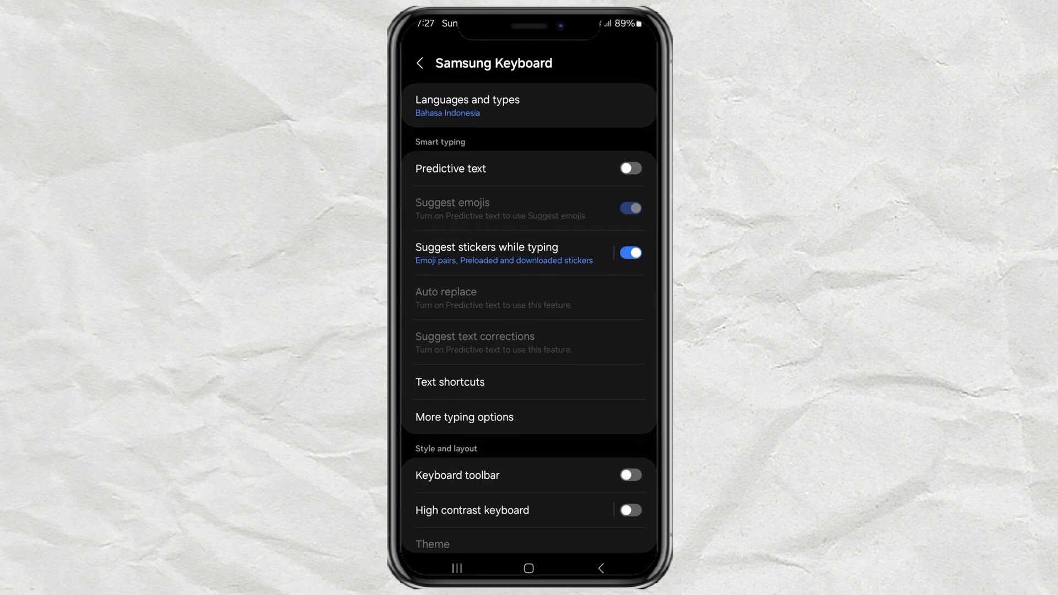
{"action": "scroll", "scroll_direction": "down", "scroll_amount": 3}
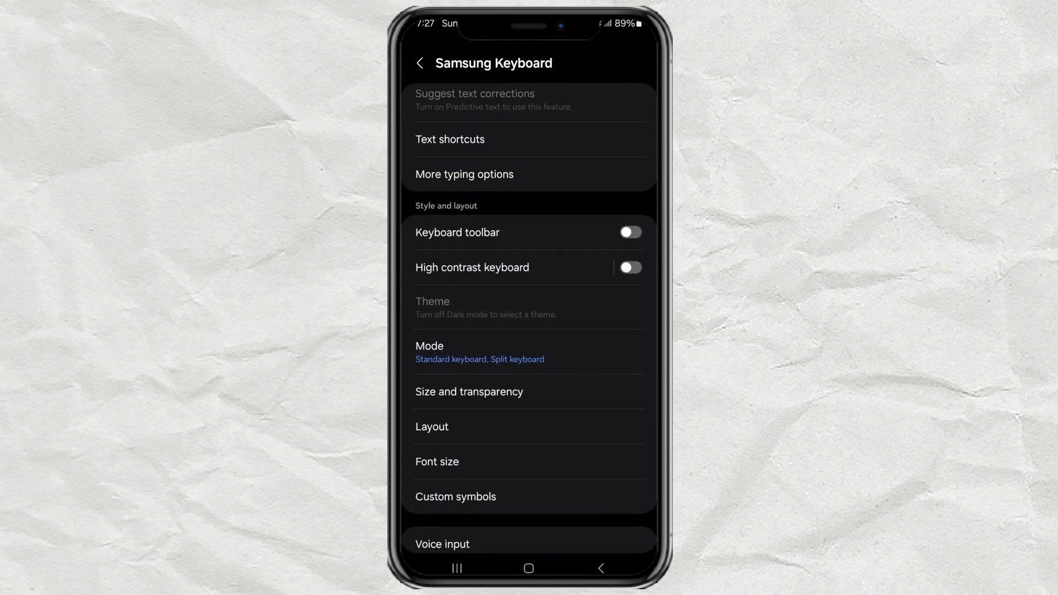
{"action": "left_click", "coordinate": [630, 232]}
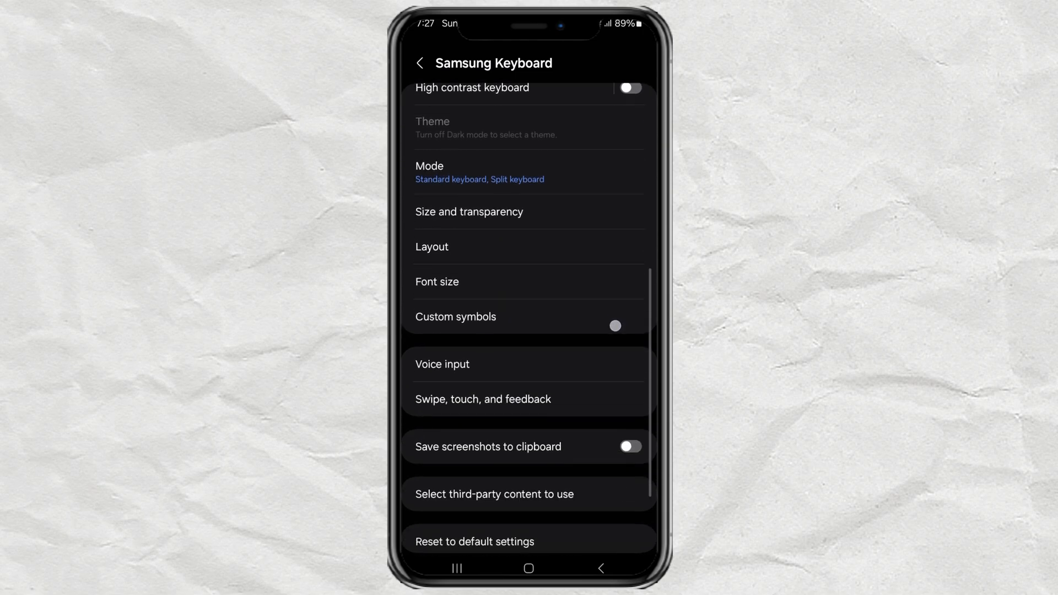
Step: Under 'Select third-party content to use', switch on Google for keyboard translation
{"action": "scroll", "scroll_direction": "down", "scroll_amount": 3}
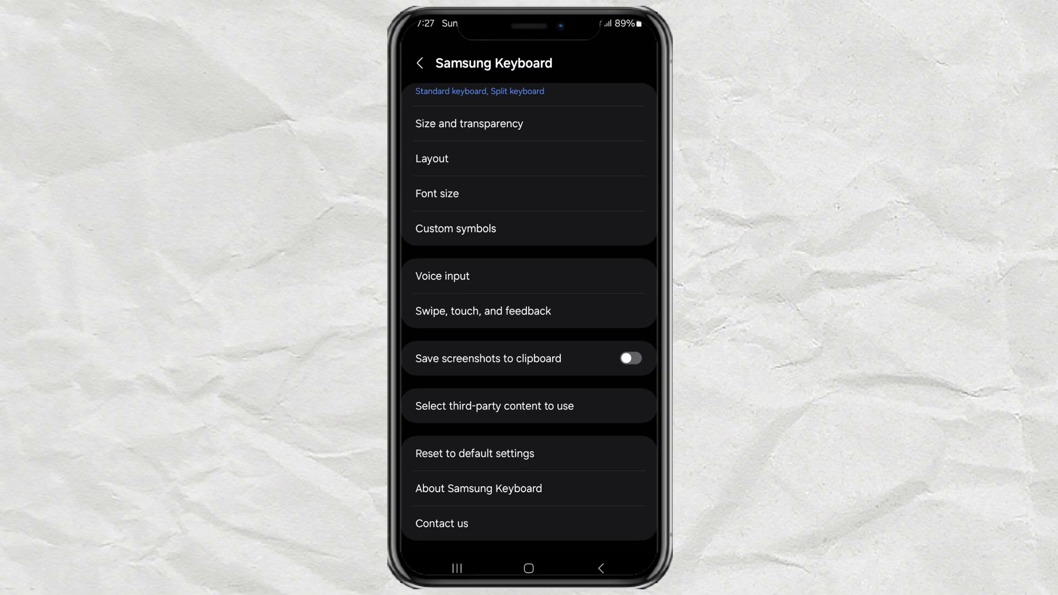
{"action": "left_click", "coordinate": [495, 405]}
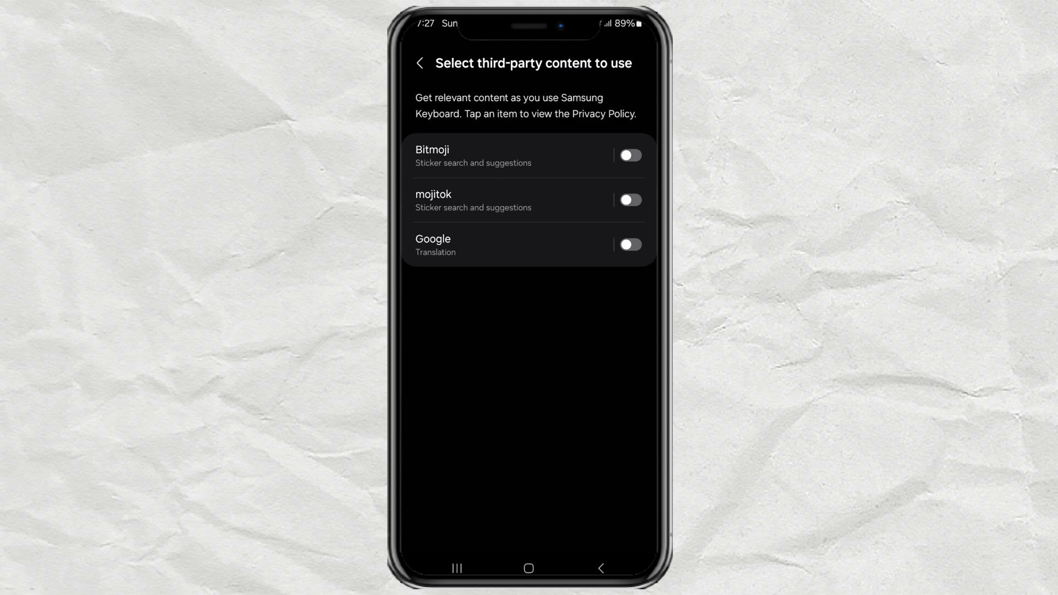
{"action": "left_click", "coordinate": [628, 244]}
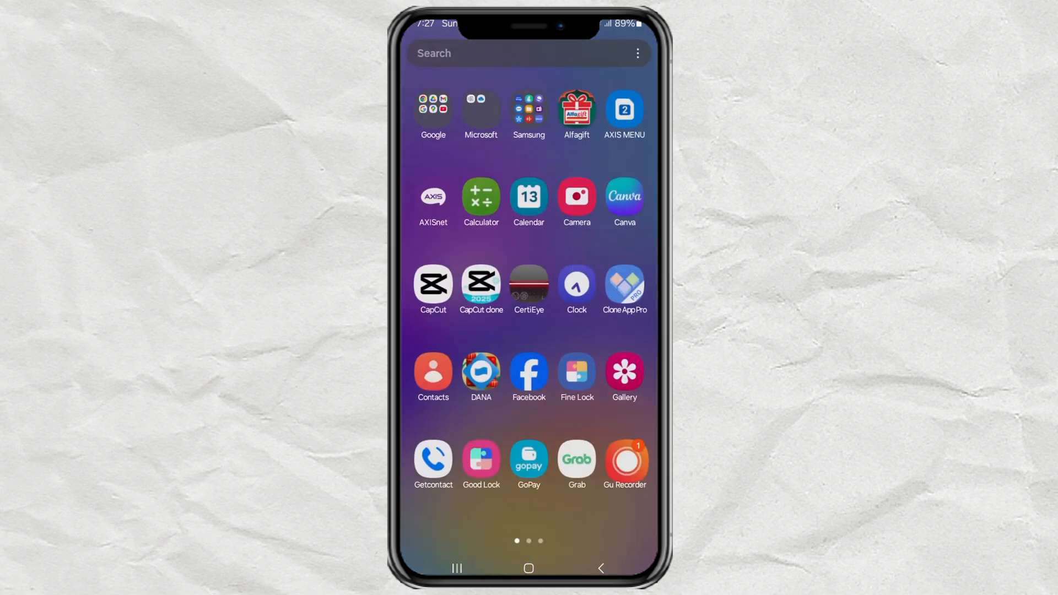
Step: Swipe to the app drawer's second page and launch Samsung Notes
{"action": "scroll", "scroll_direction": "left", "scroll_amount": 3}
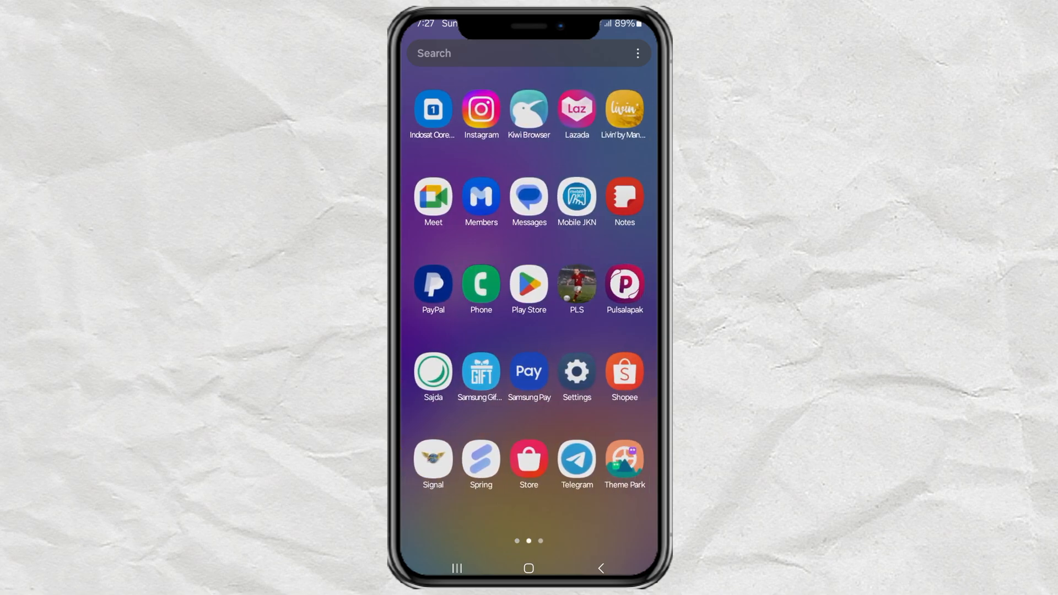
{"action": "left_click", "coordinate": [623, 195]}
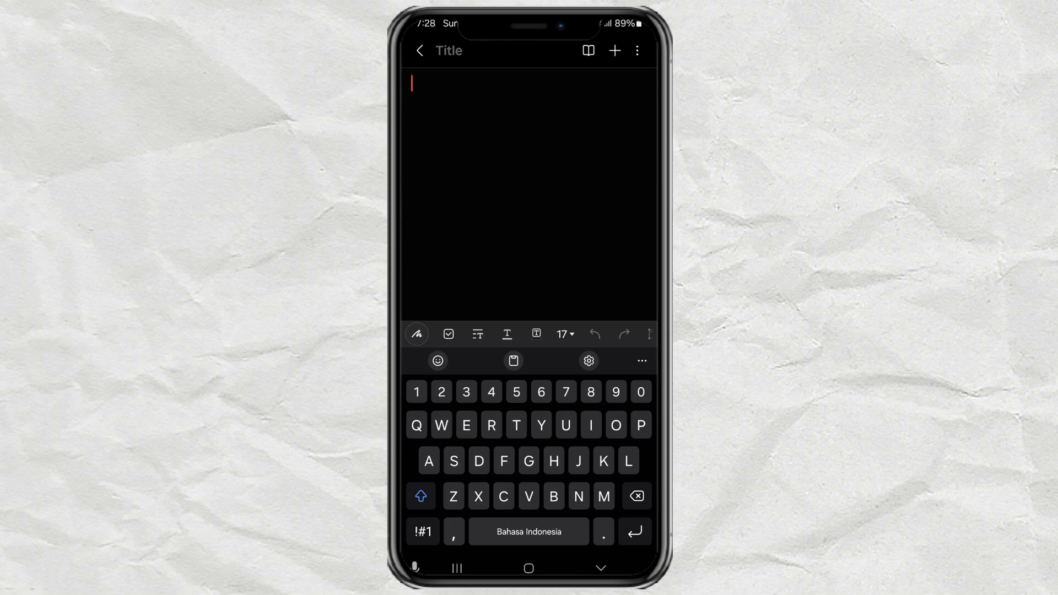
{"action": "left_click", "coordinate": [640, 360]}
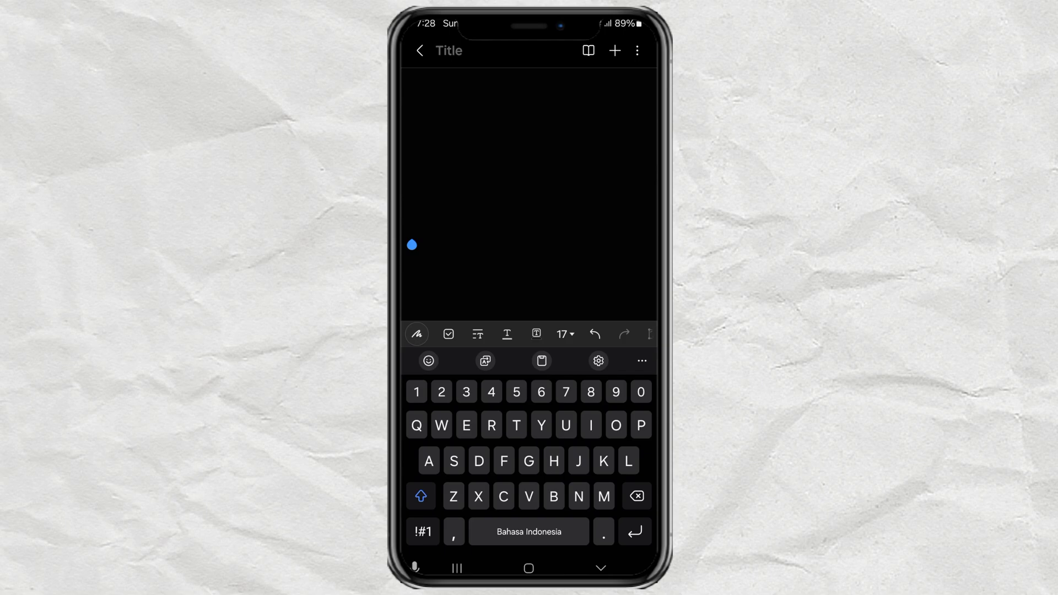
Step: Type 'Like my video' and translate it into Japanese with the keyboard's Translate tool
{"action": "type", "text": "Likes"}
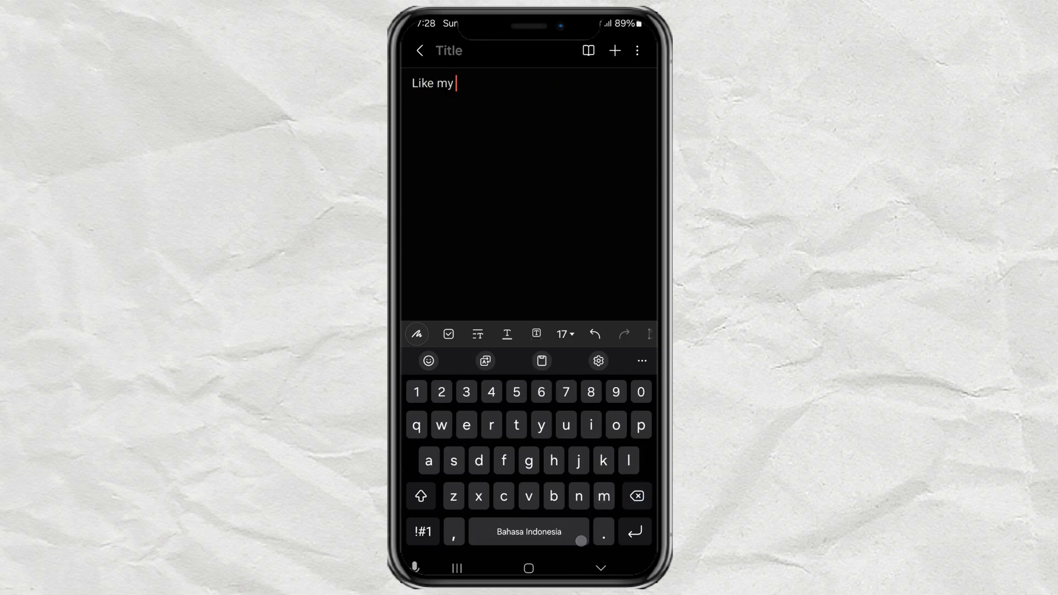
{"action": "type", "text": "video"}
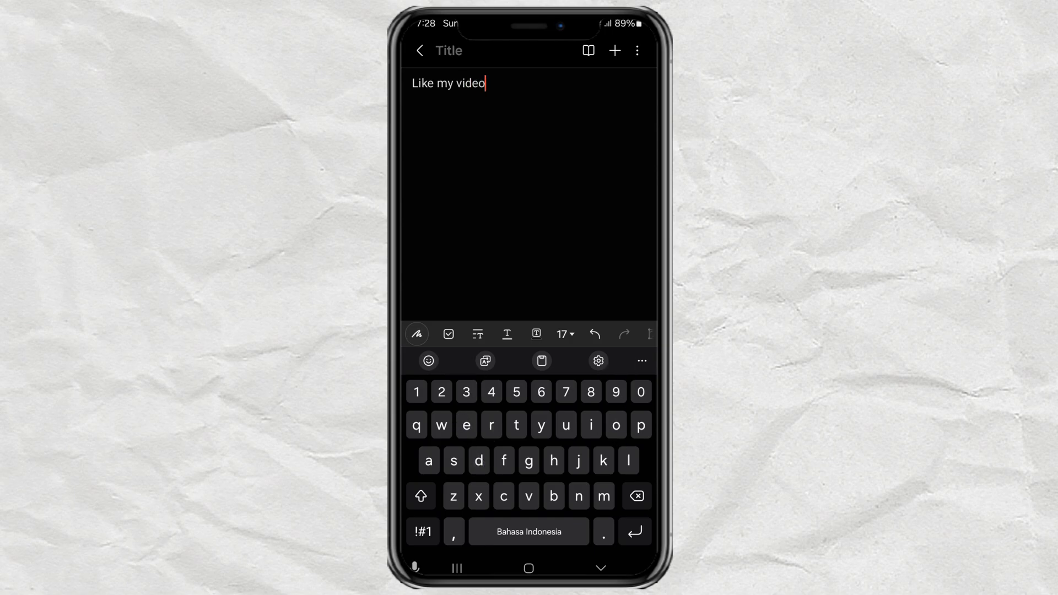
{"action": "left_click", "coordinate": [485, 361]}
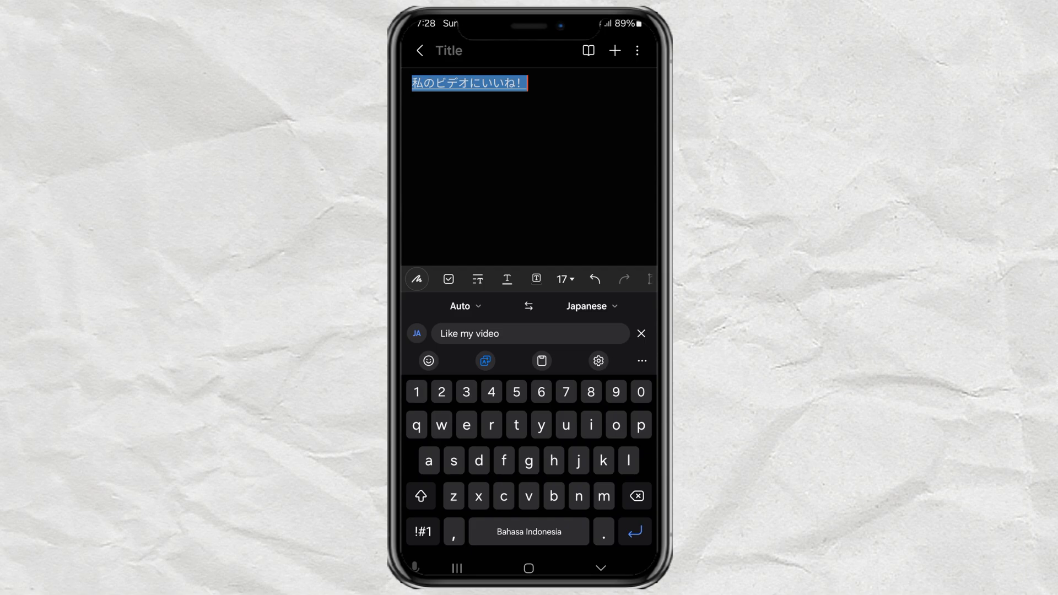
Step: Change the translation target language to Chinese Simplified
{"action": "left_click", "coordinate": [588, 306]}
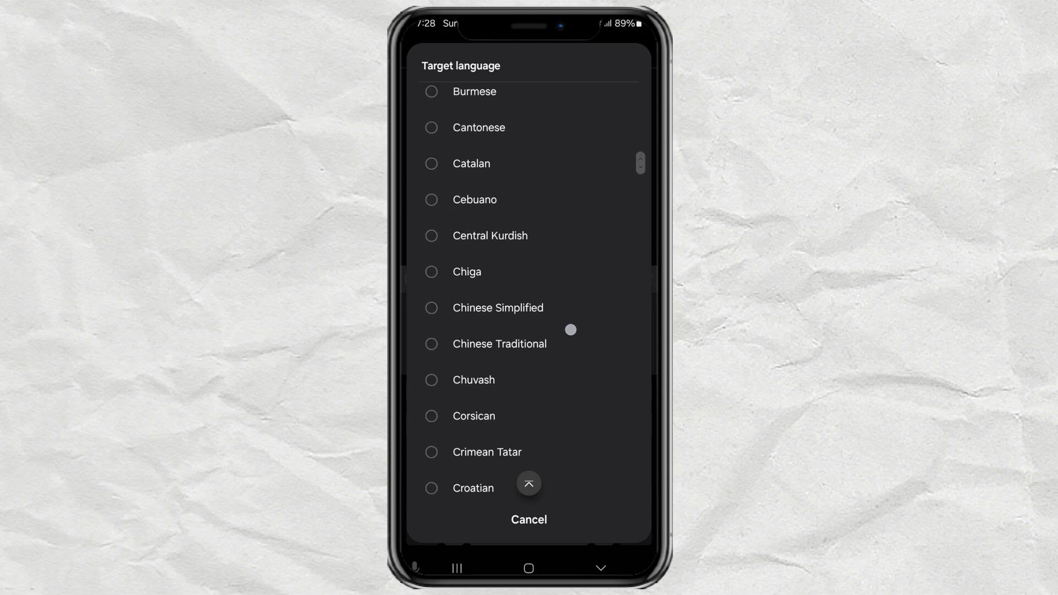
{"action": "left_click", "coordinate": [498, 308]}
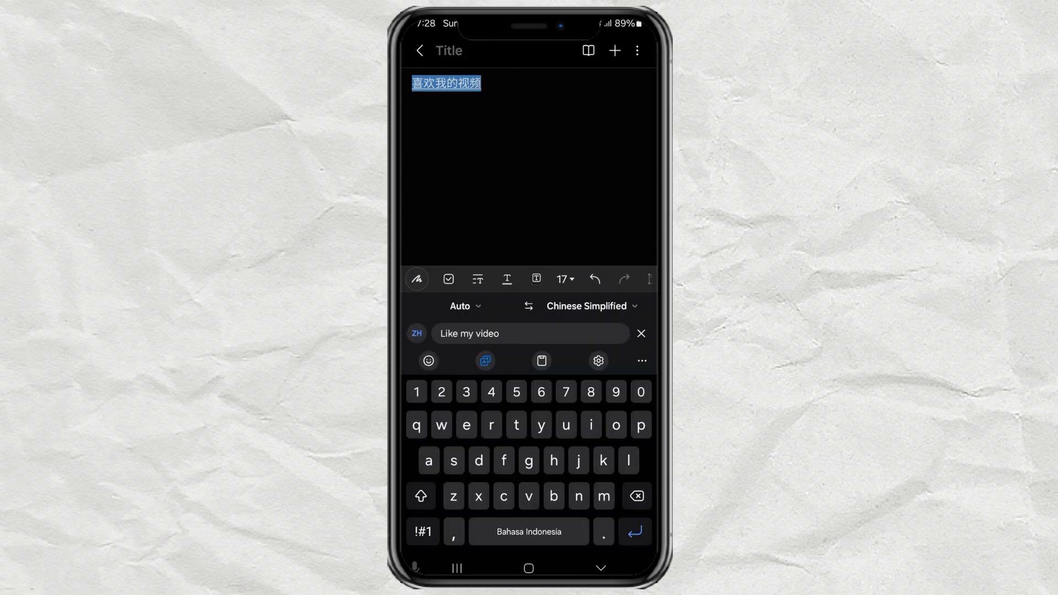